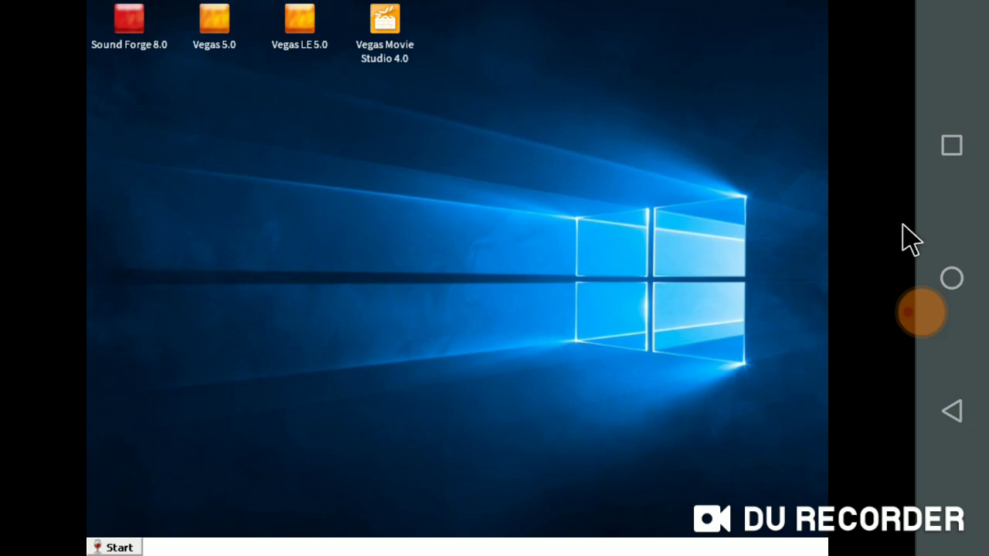
mouse_move(892, 429)
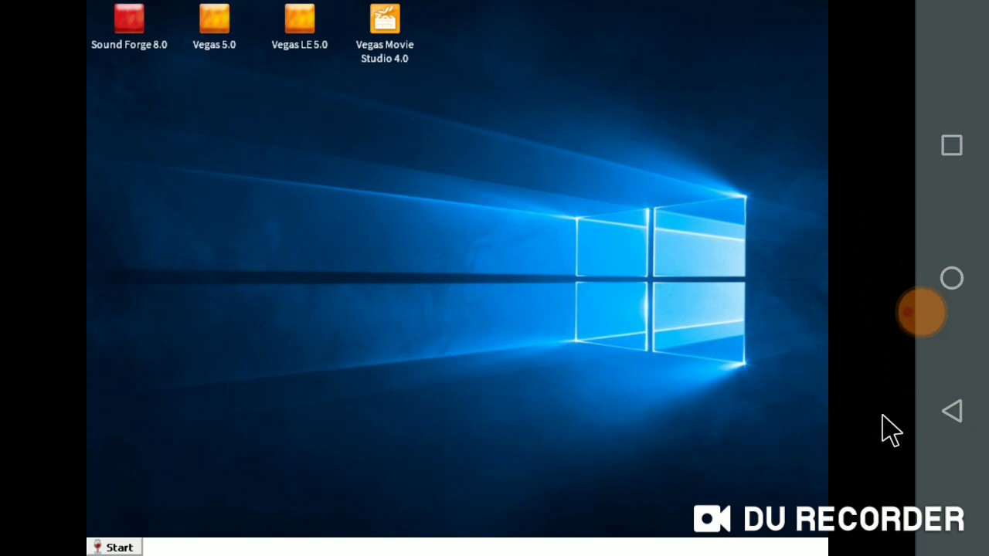
Launch Vegas Movie Studio 4.0 from its desktop icon, up to the Show Me warning
double_click(384, 19)
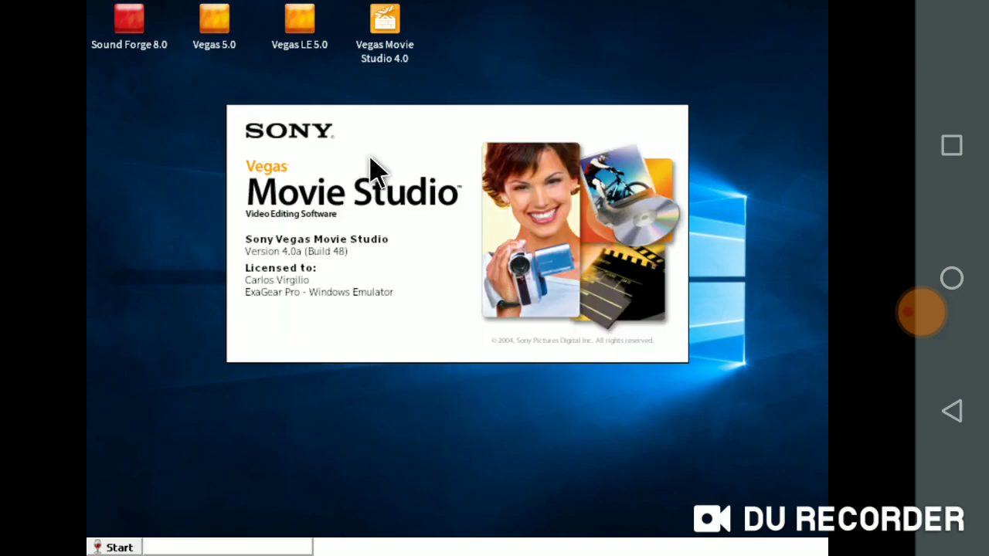
mouse_move(491, 305)
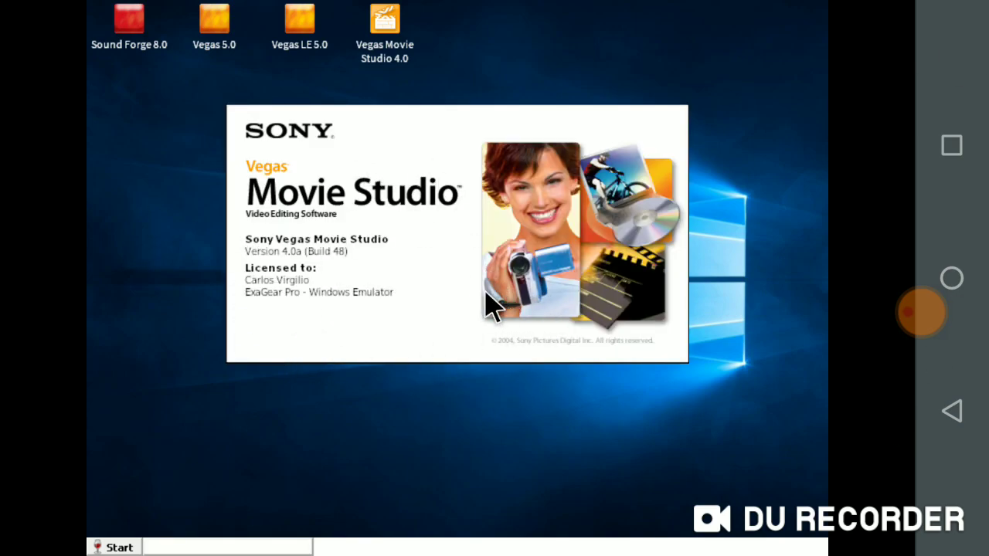
mouse_move(398, 321)
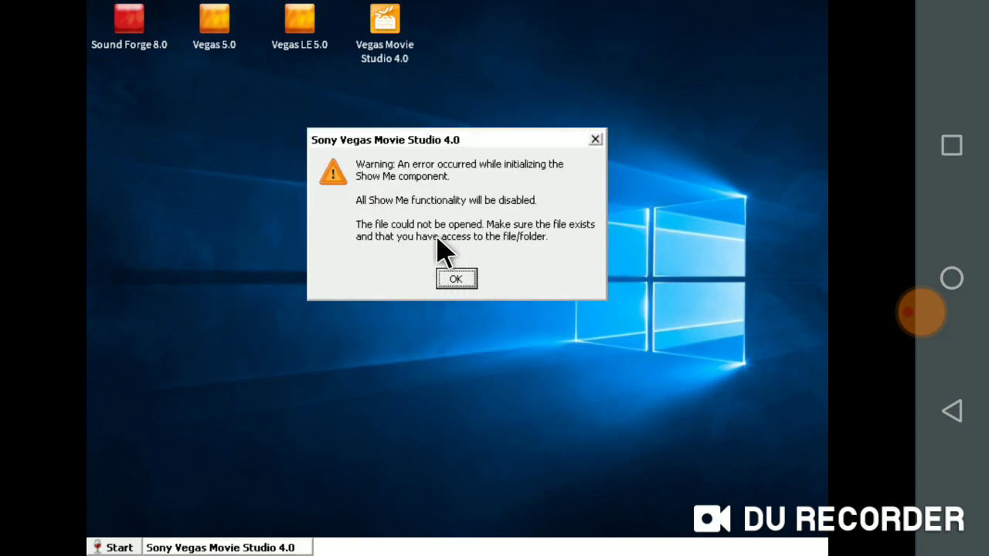
mouse_move(494, 316)
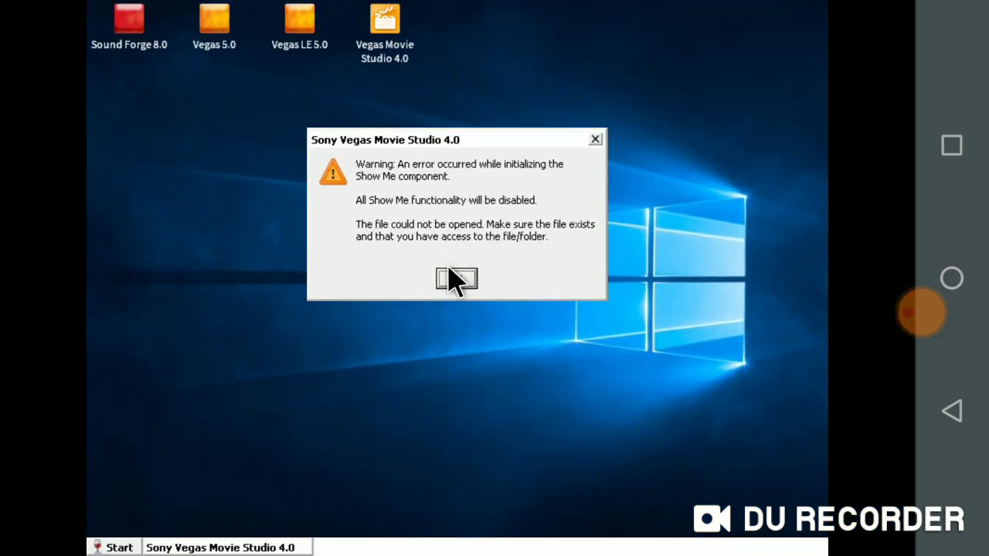
Dismiss the Show Me warning, view the Text & Backdrops presets, then quit Vegas
click(456, 280)
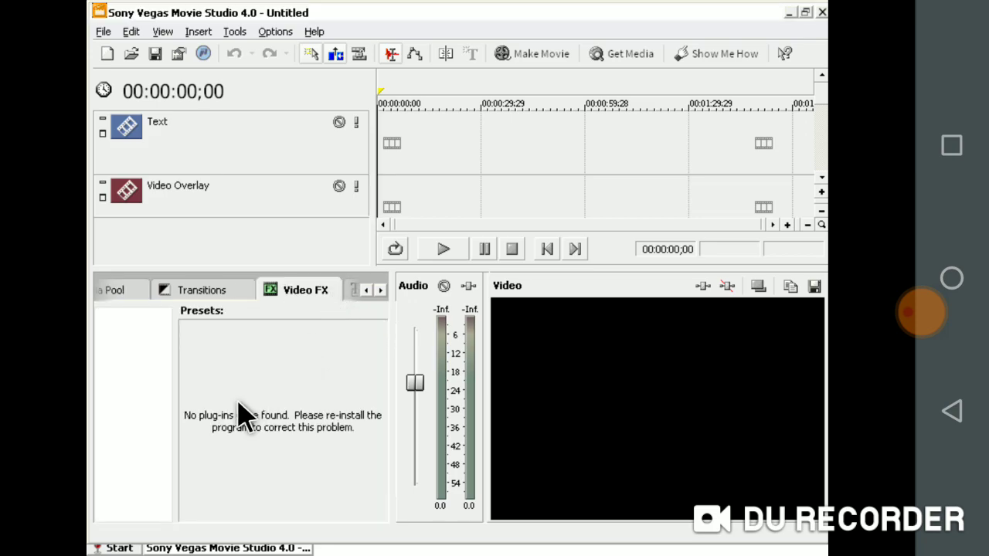
click(202, 289)
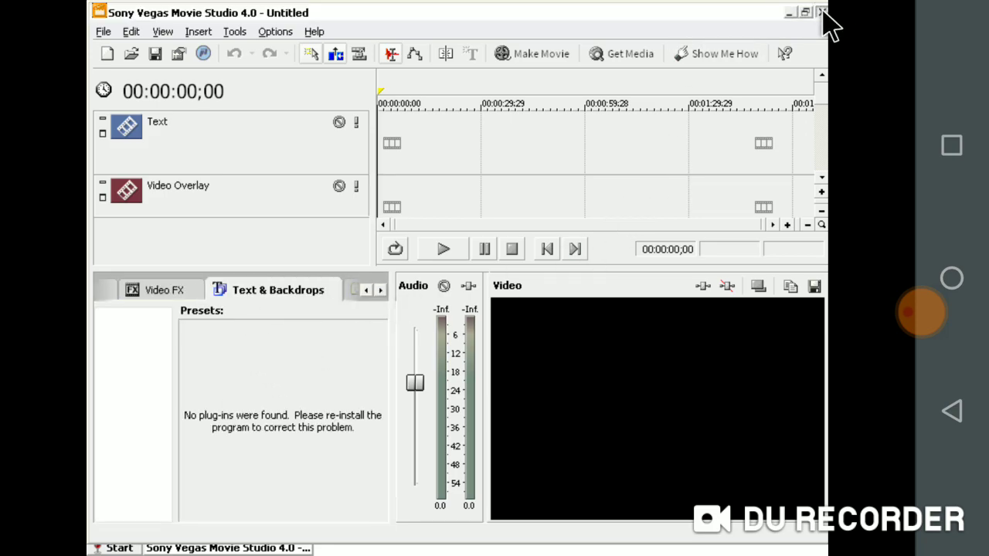
click(822, 12)
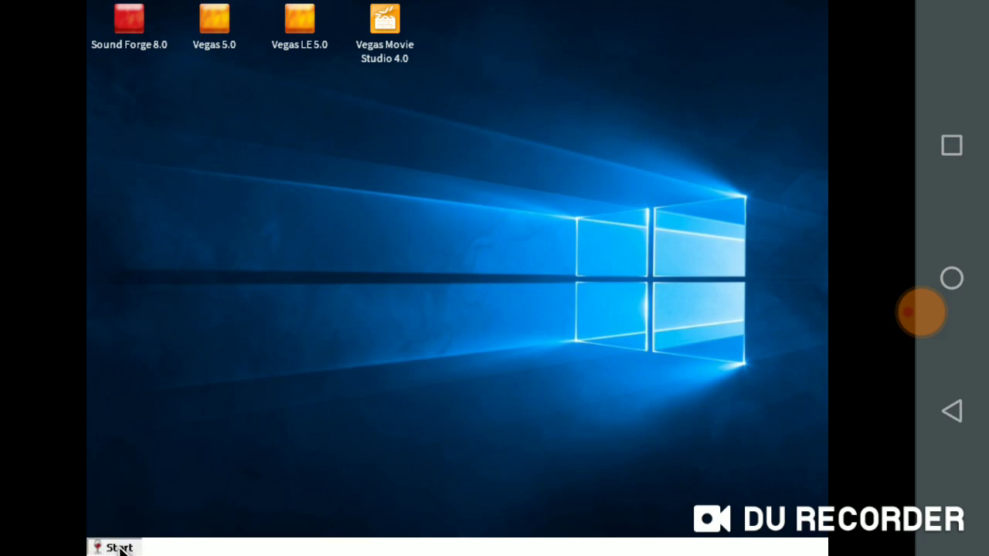
Run 'Uninstall Vegas Movie Studio 4.0 software' from the Start menu's Sony programs
click(114, 547)
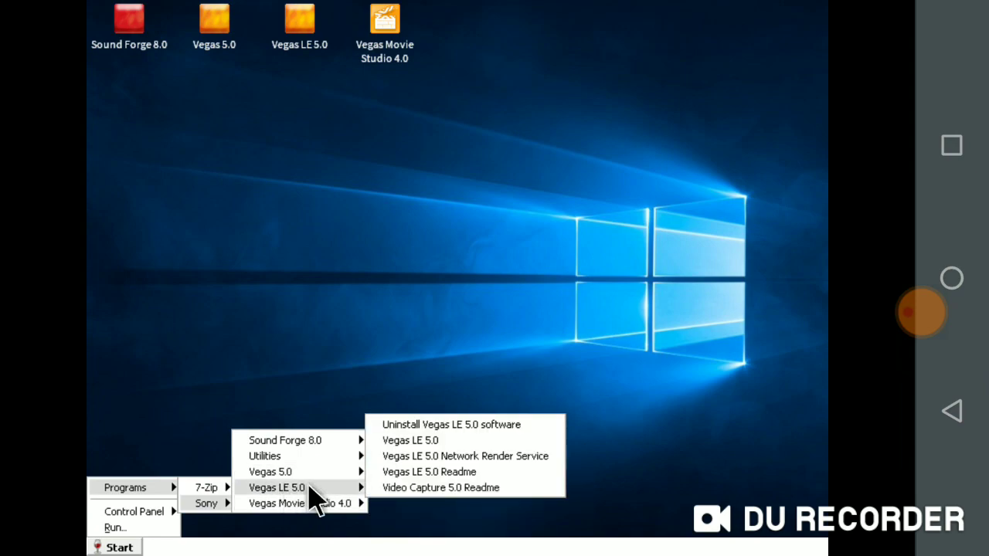
mouse_move(300, 503)
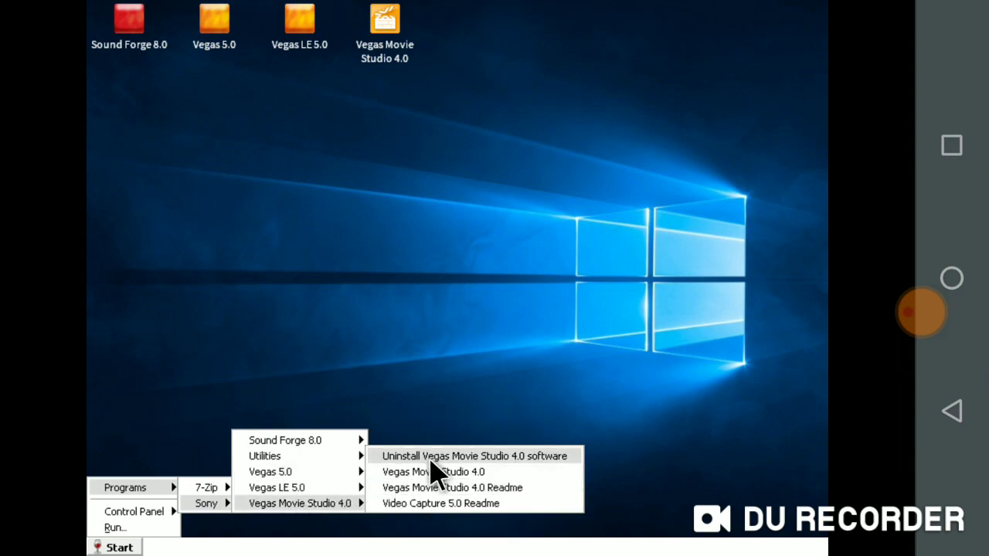
mouse_move(467, 467)
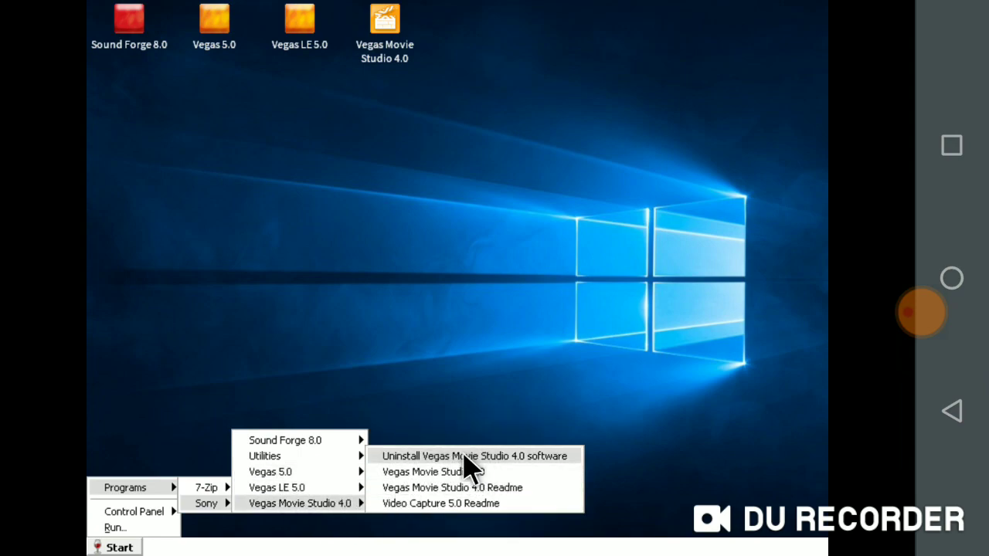
click(473, 456)
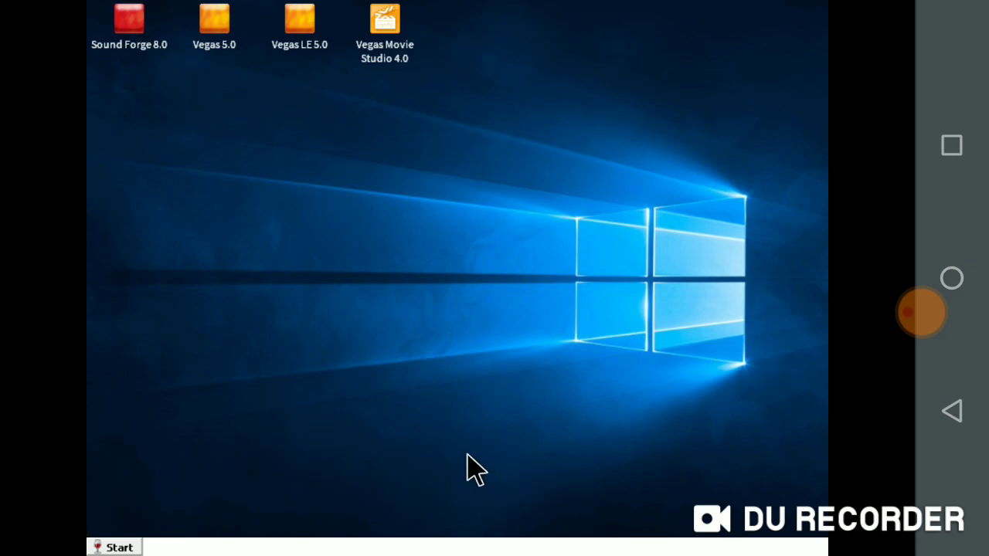
Bring up the Maintenance Wizard welcome page offering repair or removal
double_click(384, 18)
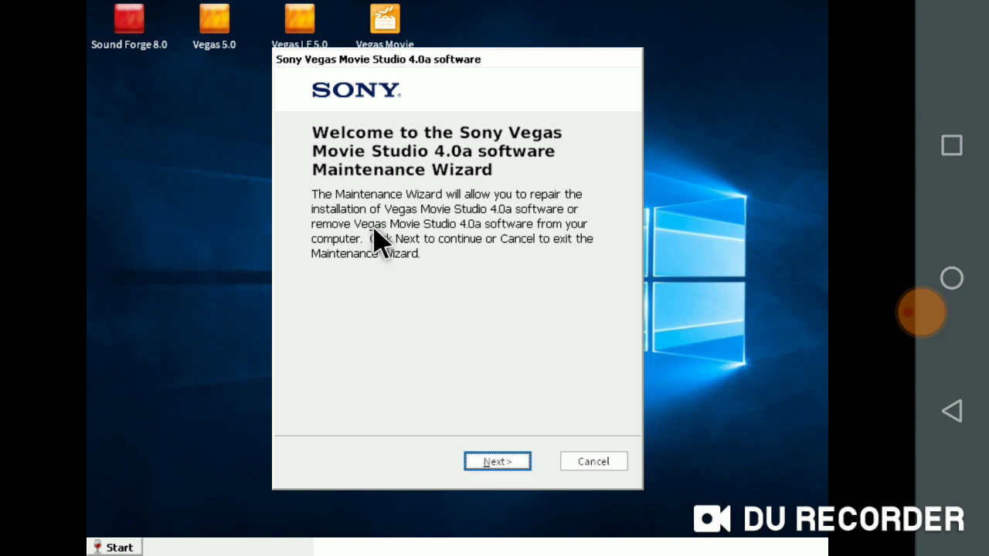
mouse_move(436, 192)
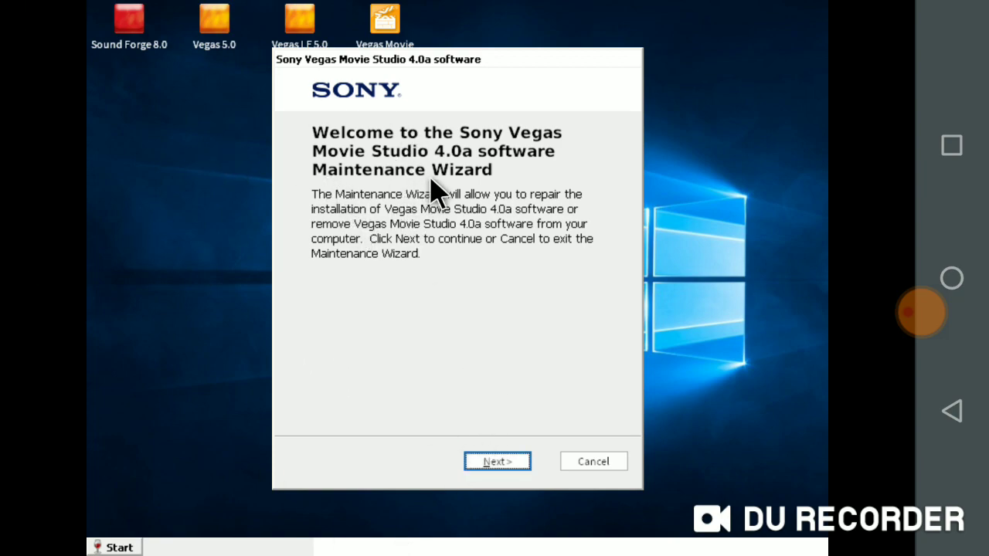
Choose Repair in the Maintenance Wizard and start installing the files
click(497, 461)
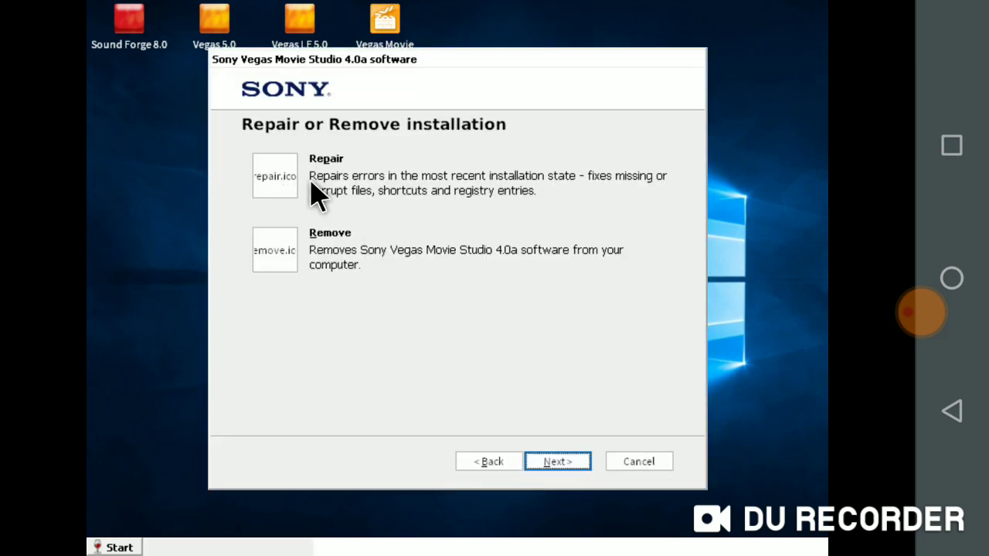
mouse_move(444, 197)
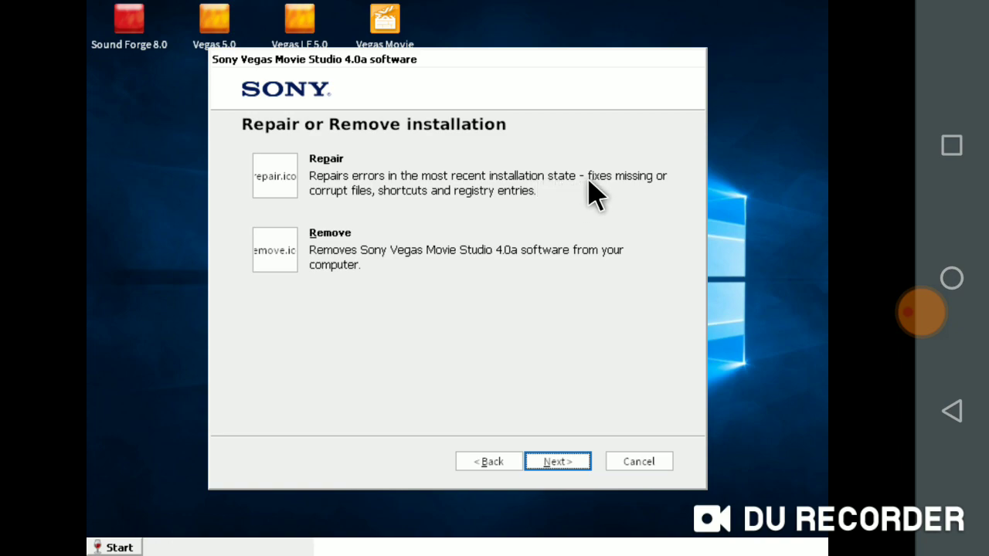
mouse_move(680, 193)
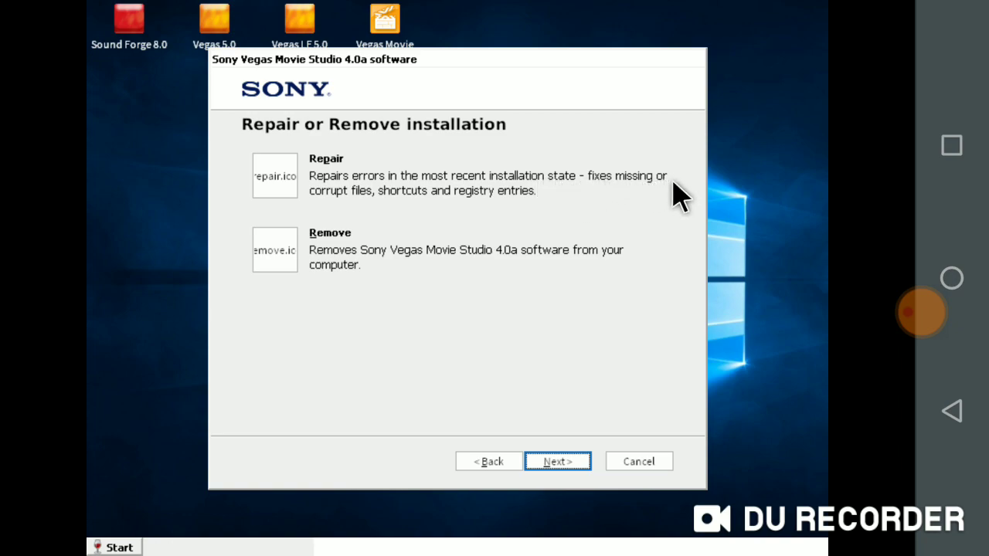
mouse_move(386, 209)
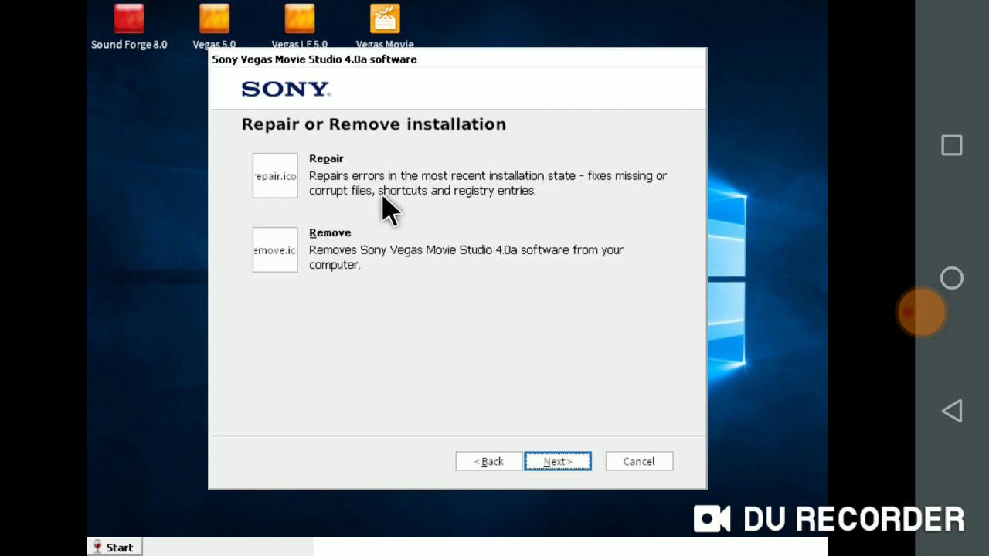
mouse_move(553, 220)
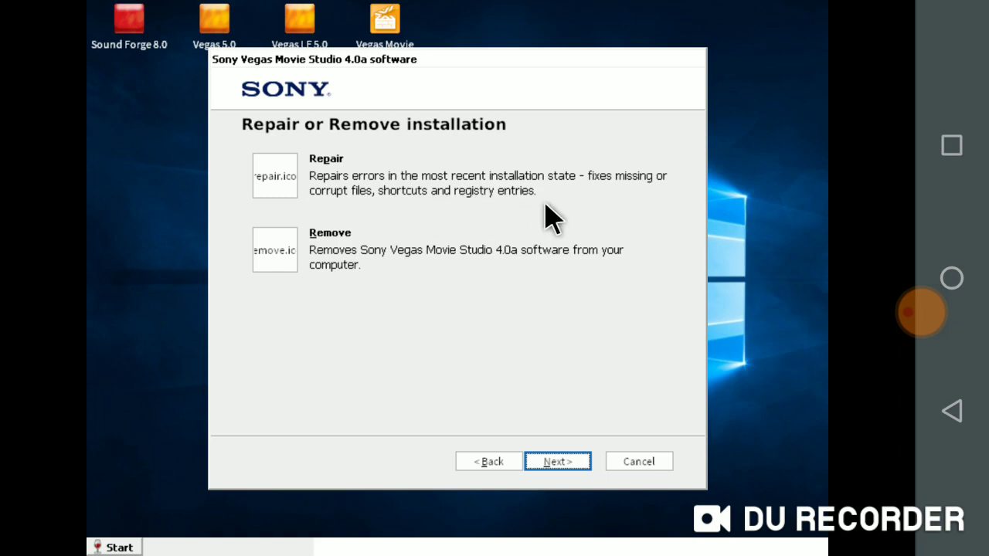
mouse_move(317, 275)
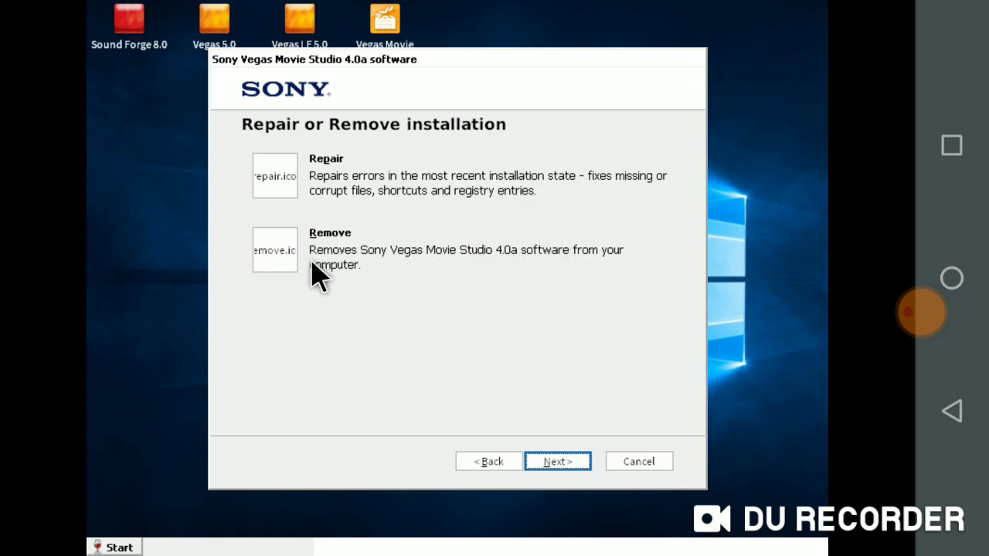
click(557, 462)
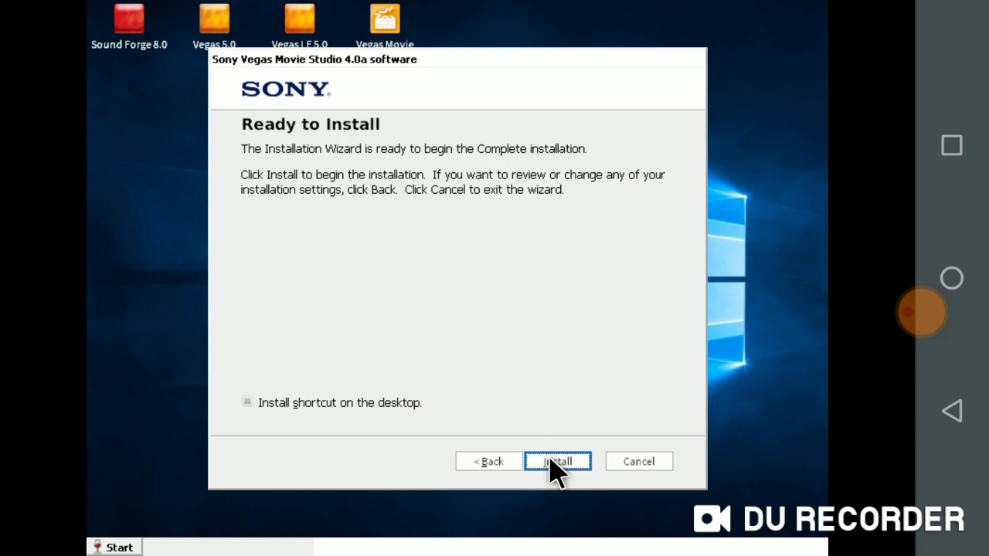
mouse_move(332, 429)
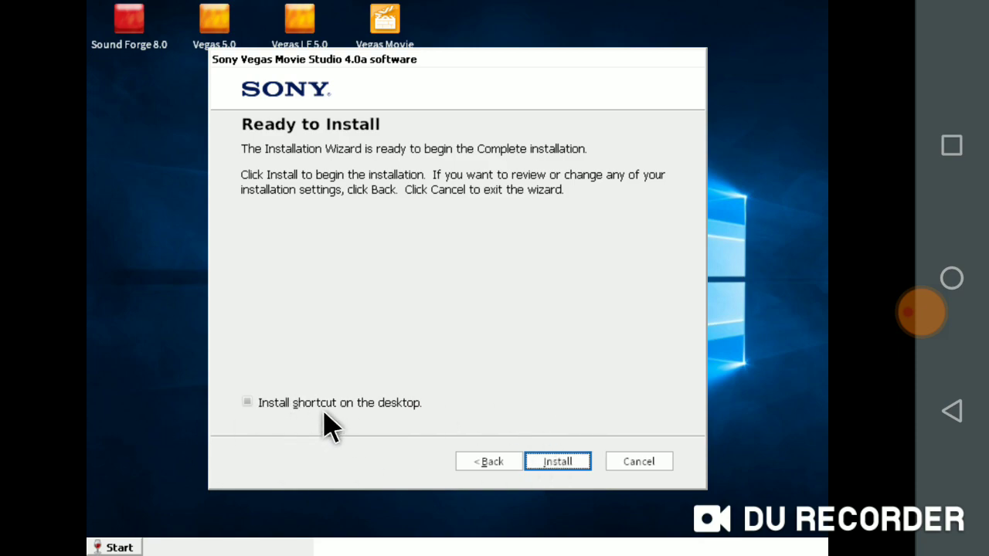
click(557, 462)
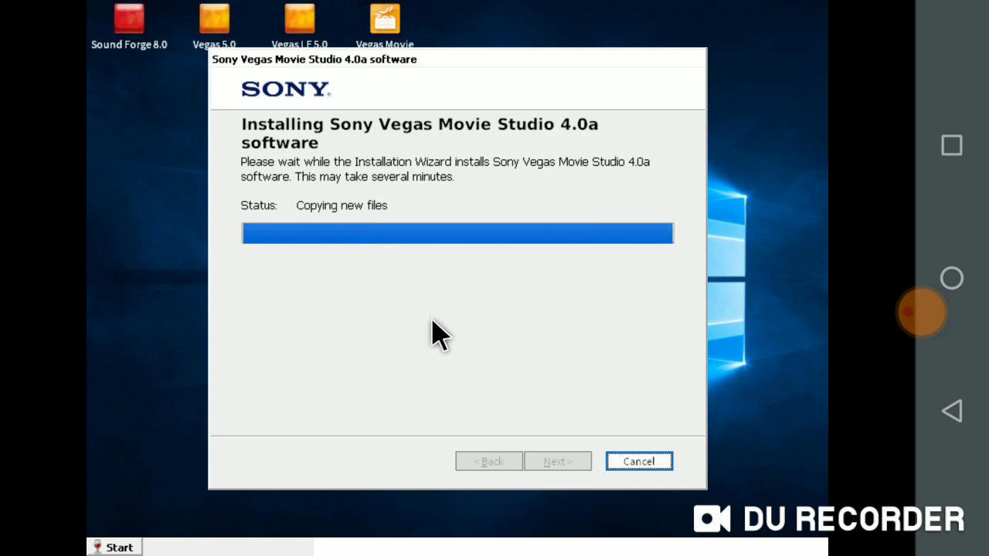
mouse_move(483, 348)
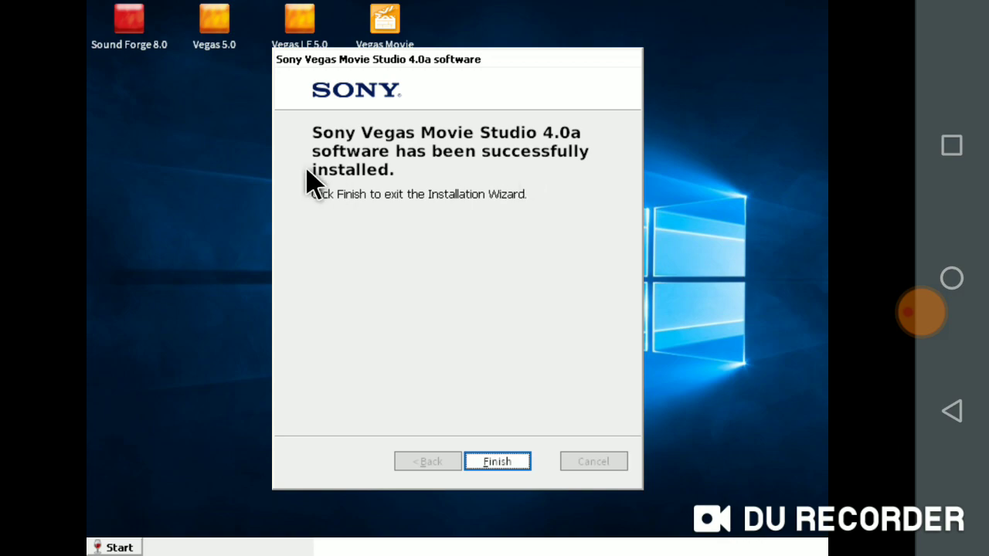
mouse_move(394, 159)
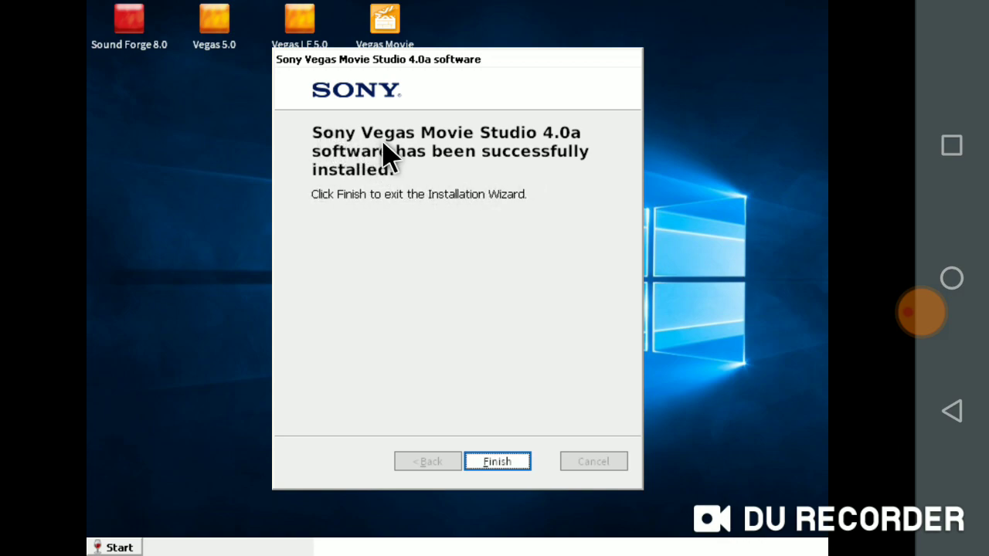
mouse_move(302, 203)
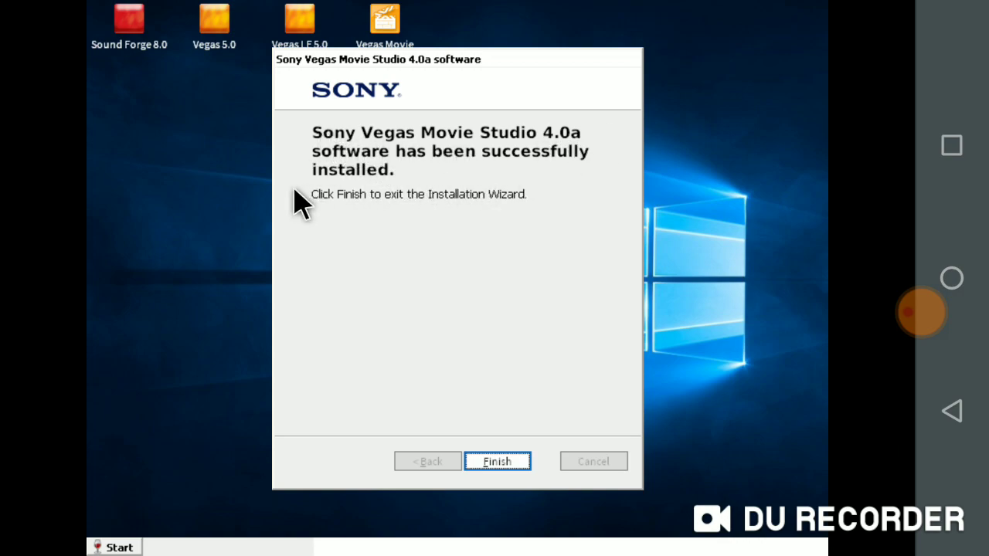
mouse_move(547, 162)
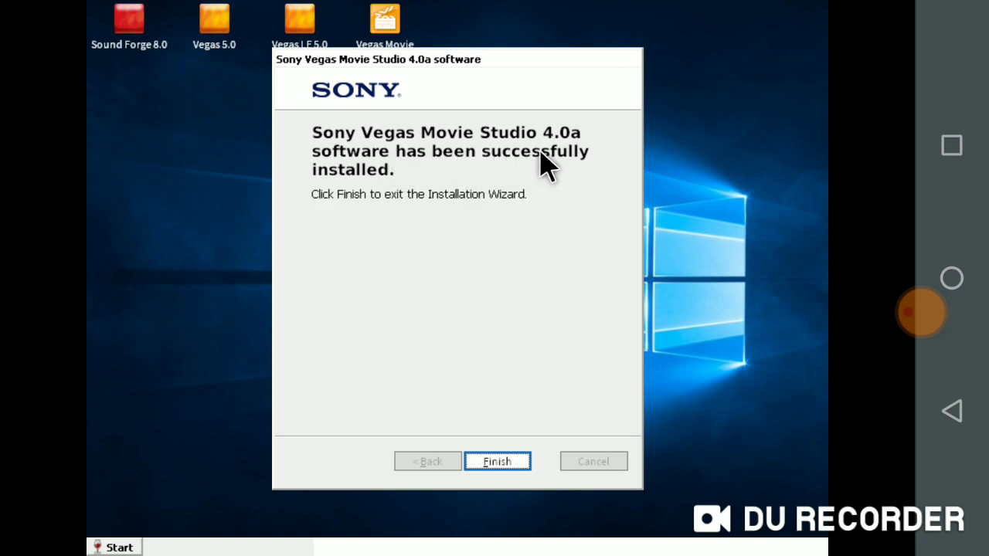
mouse_move(371, 224)
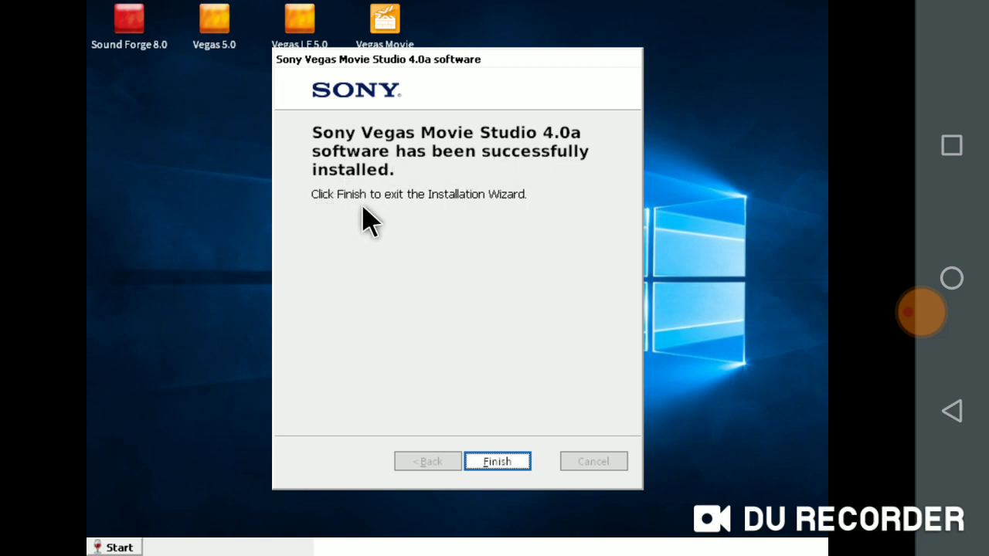
mouse_move(507, 467)
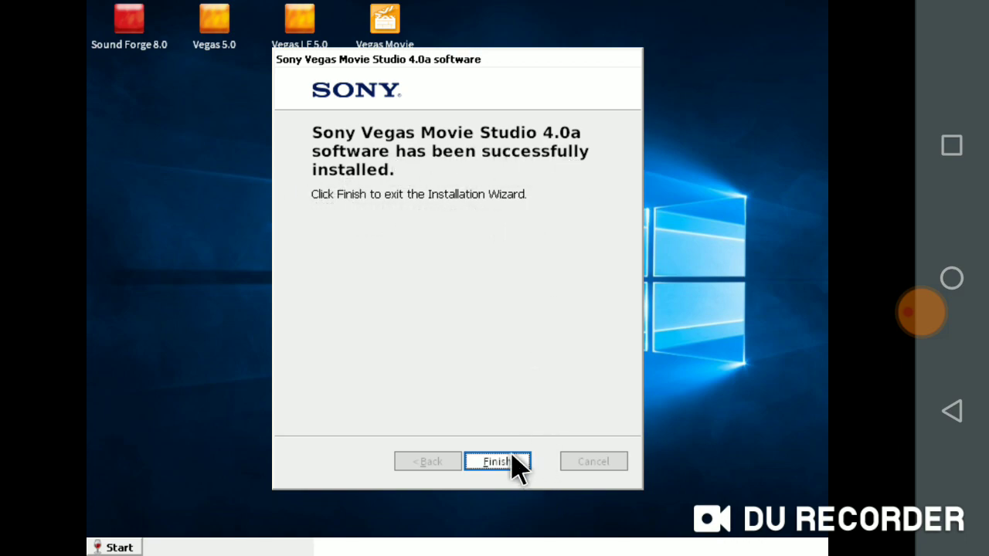
Finish the successful repair and close the Maintenance Wizard
click(497, 462)
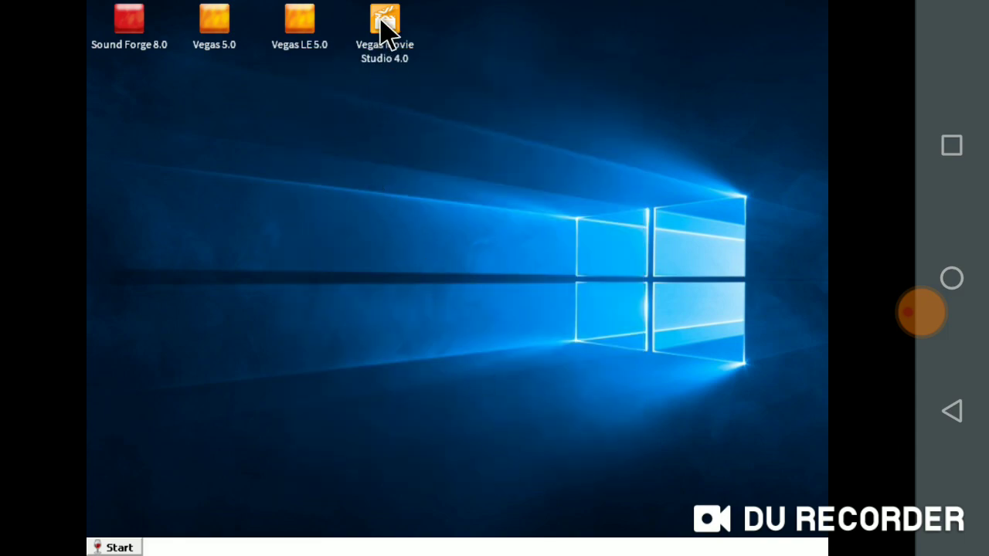
mouse_move(373, 267)
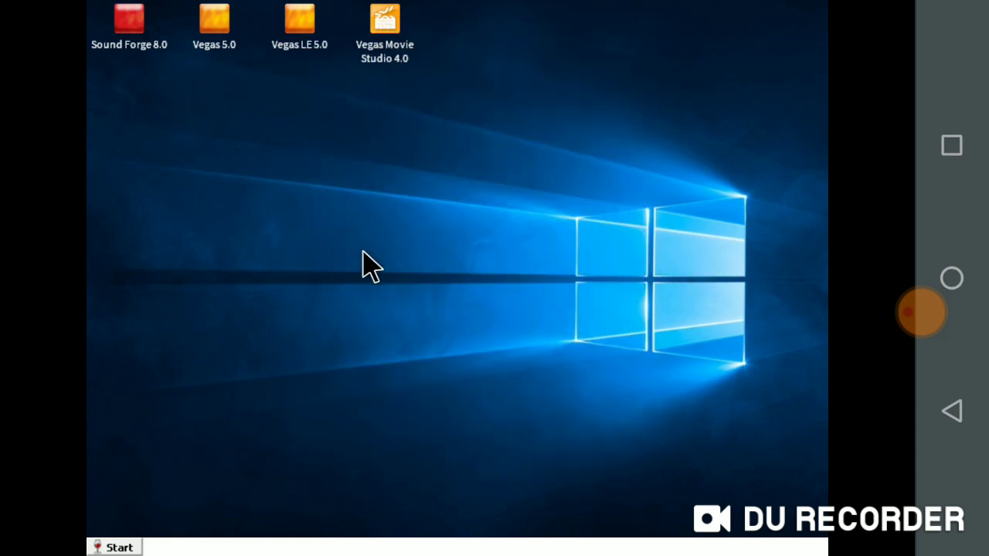
mouse_move(483, 344)
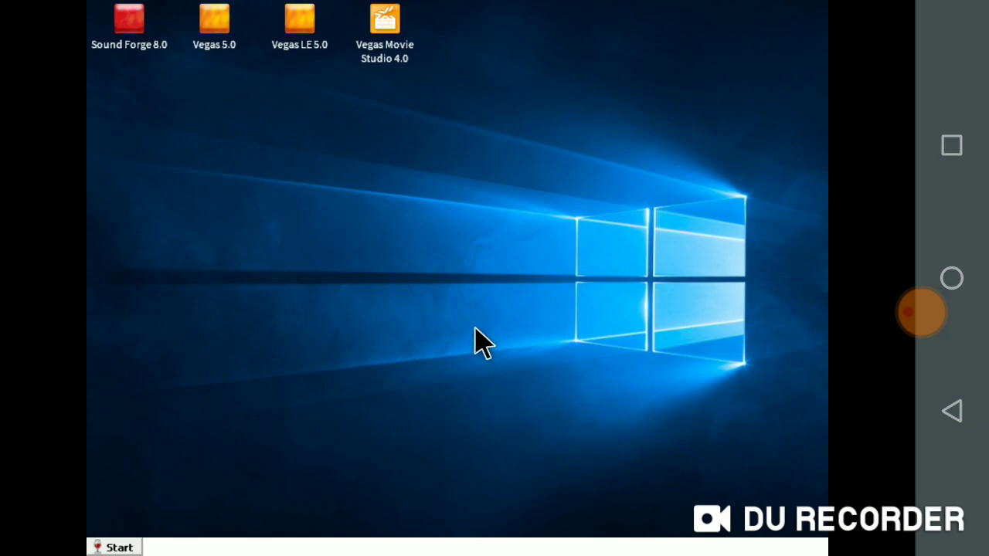
mouse_move(649, 408)
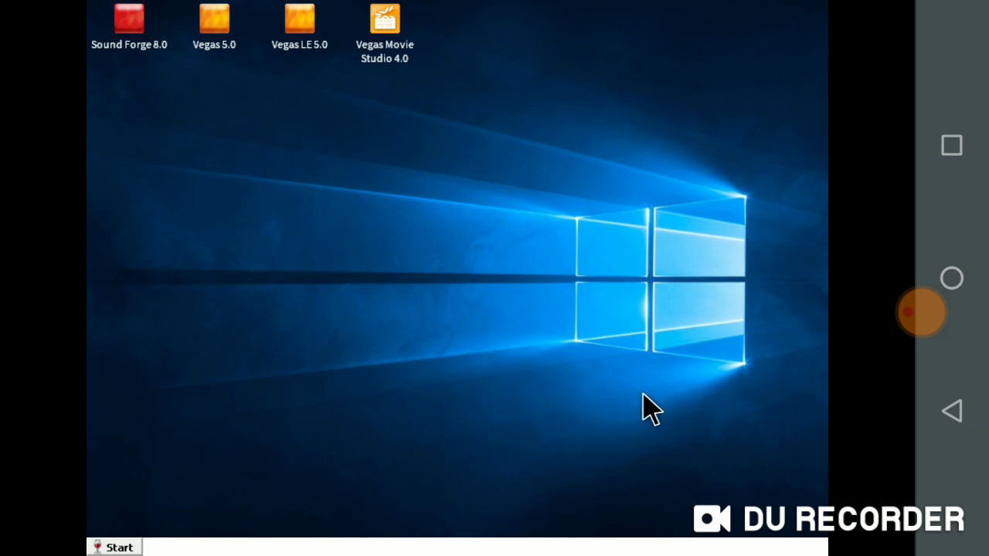
mouse_move(640, 403)
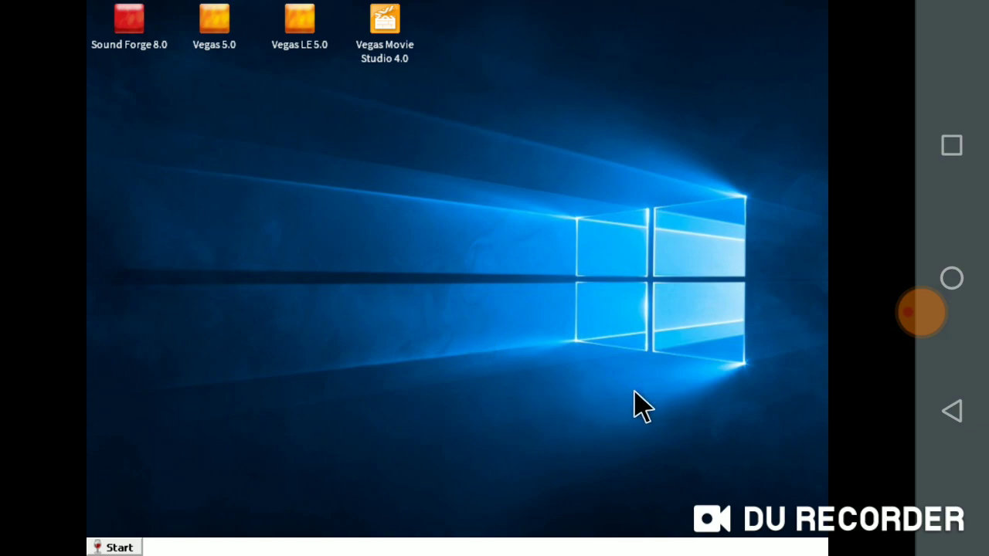
mouse_move(643, 438)
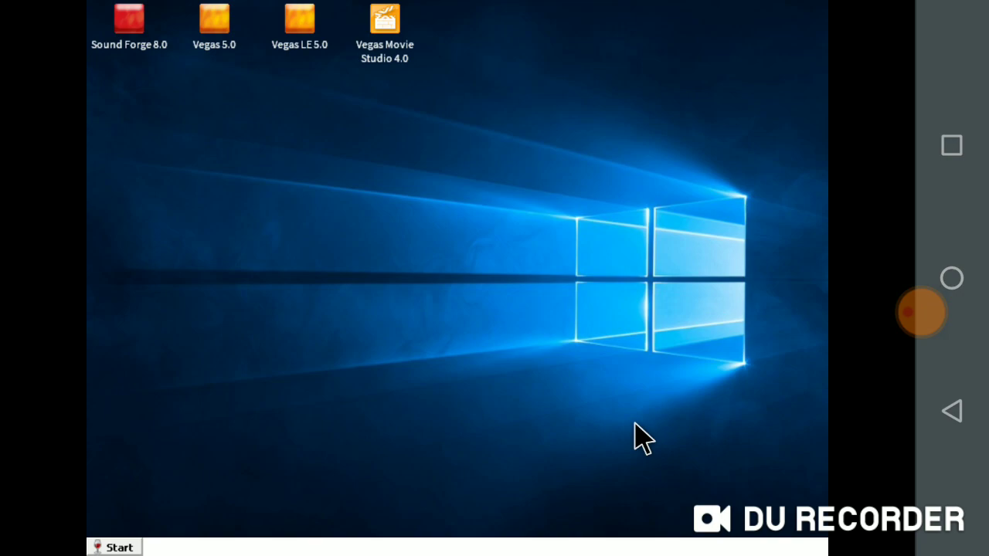
mouse_move(506, 398)
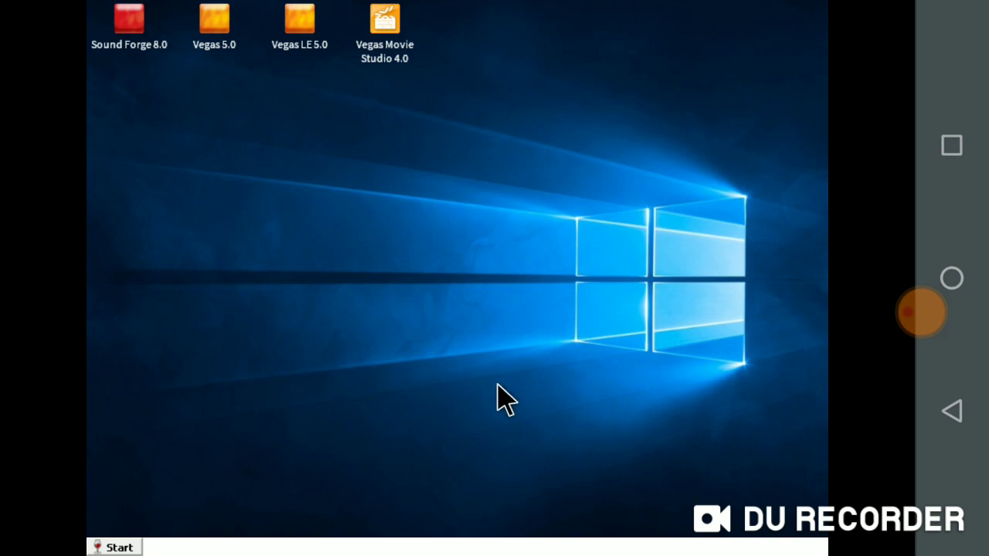
mouse_move(406, 55)
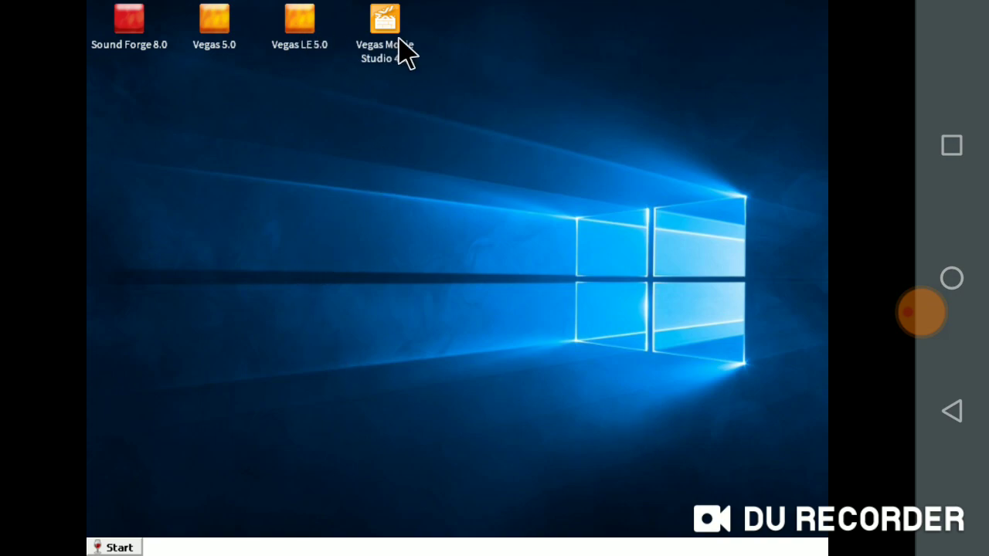
mouse_move(414, 73)
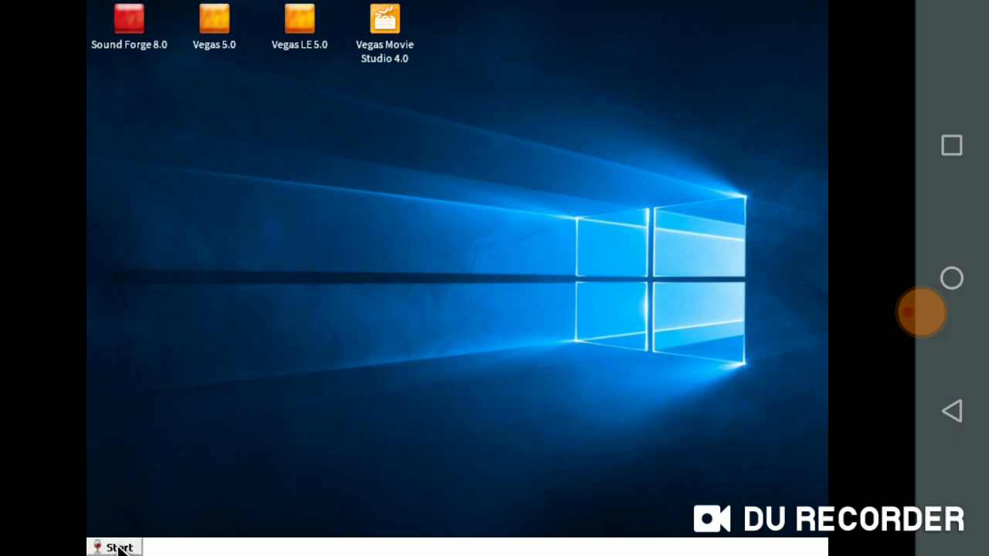
click(115, 547)
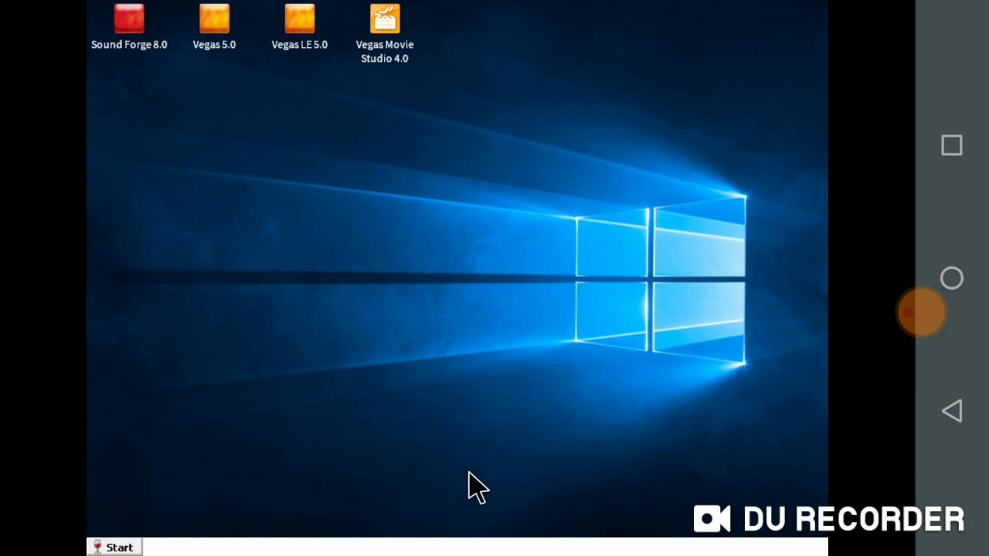
mouse_move(614, 329)
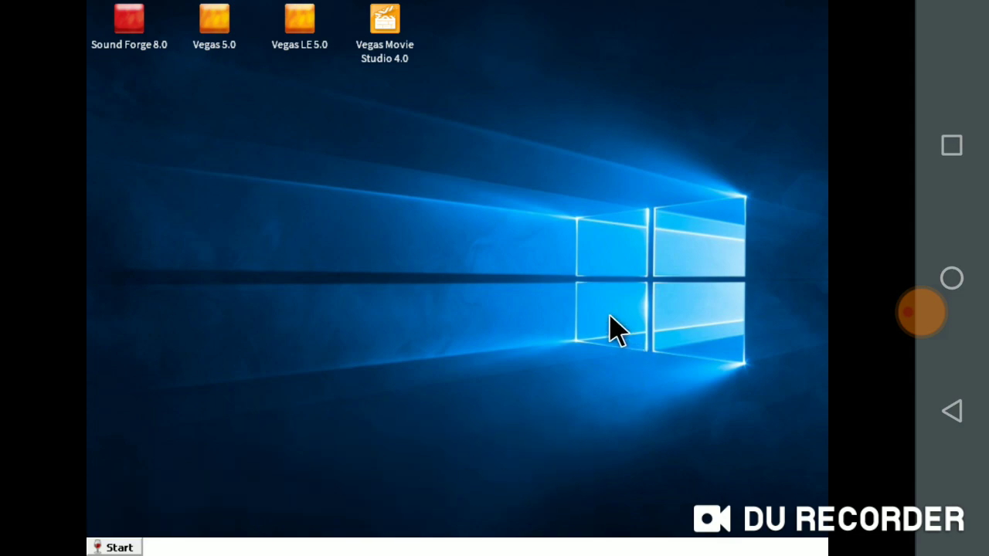
mouse_move(491, 320)
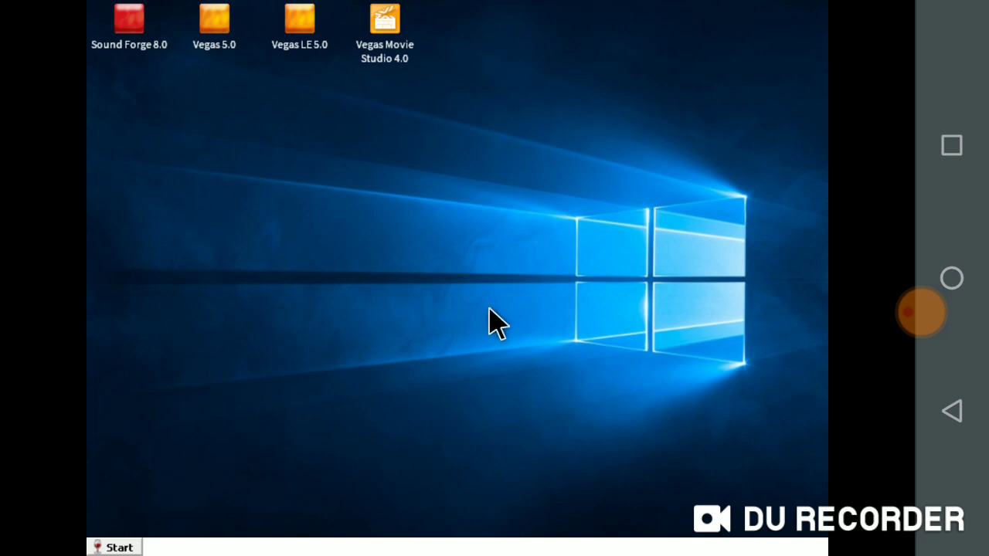
Relaunch Vegas Movie Studio 4.0 from its desktop icon after the repair
double_click(384, 19)
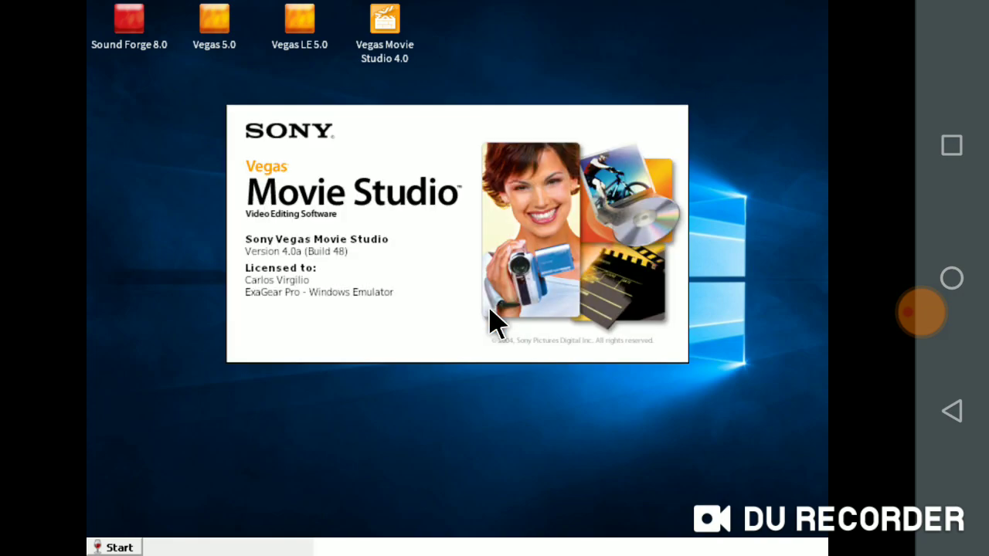
mouse_move(557, 197)
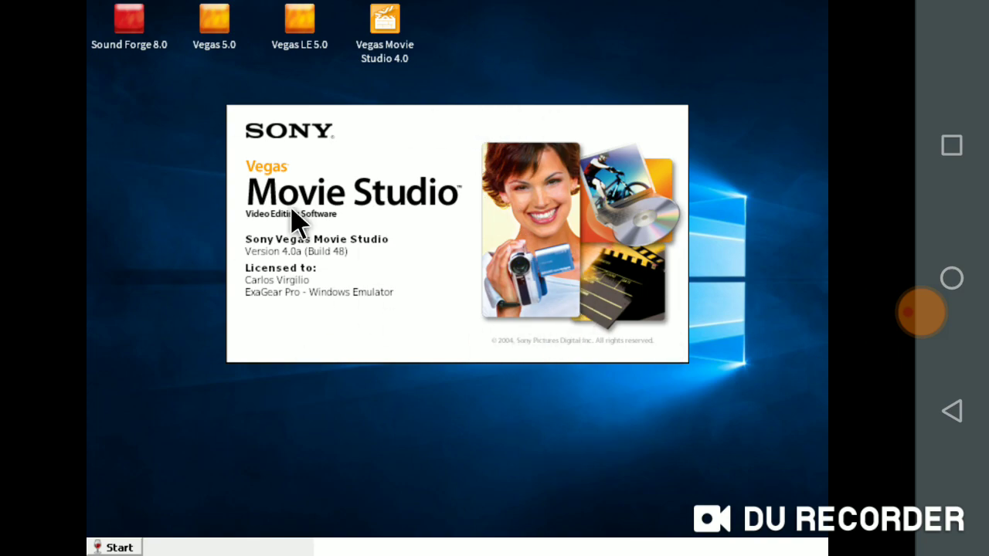
mouse_move(687, 400)
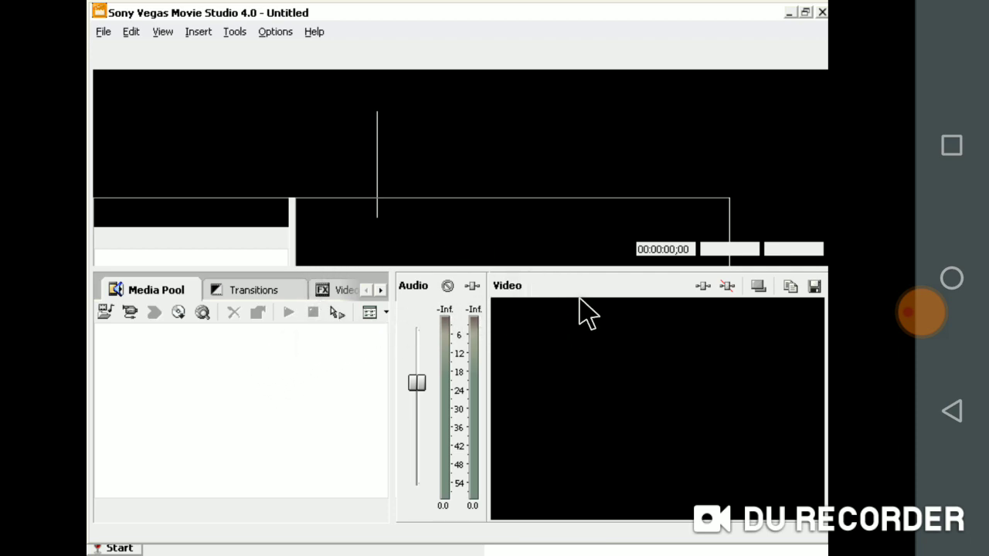
mouse_move(661, 378)
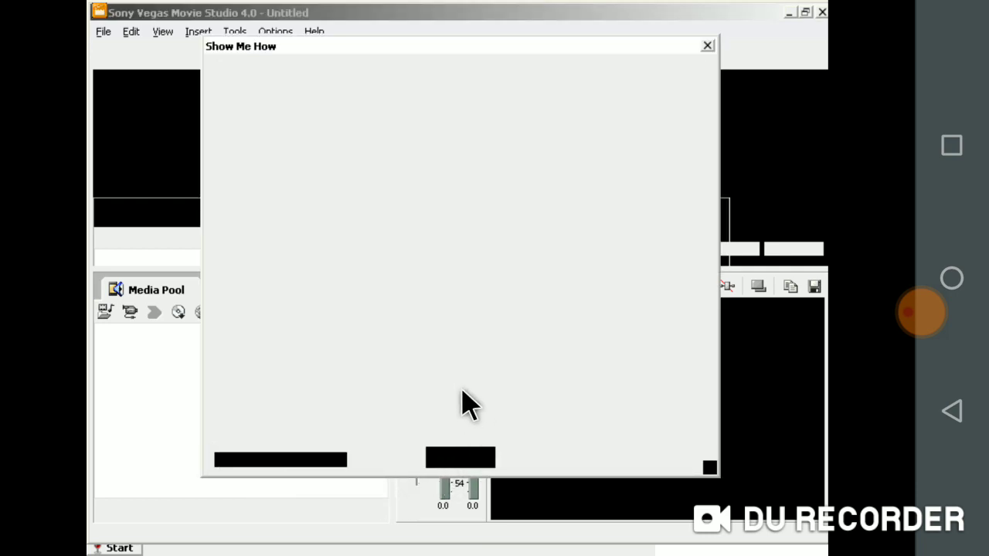
mouse_move(359, 360)
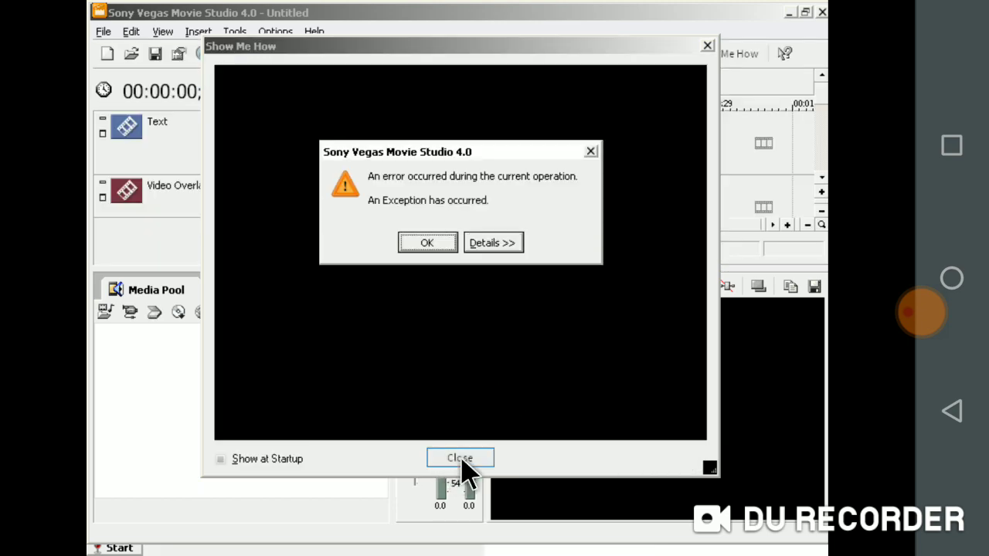
Close the startup Show Me How window to reveal the Untitled project
click(459, 459)
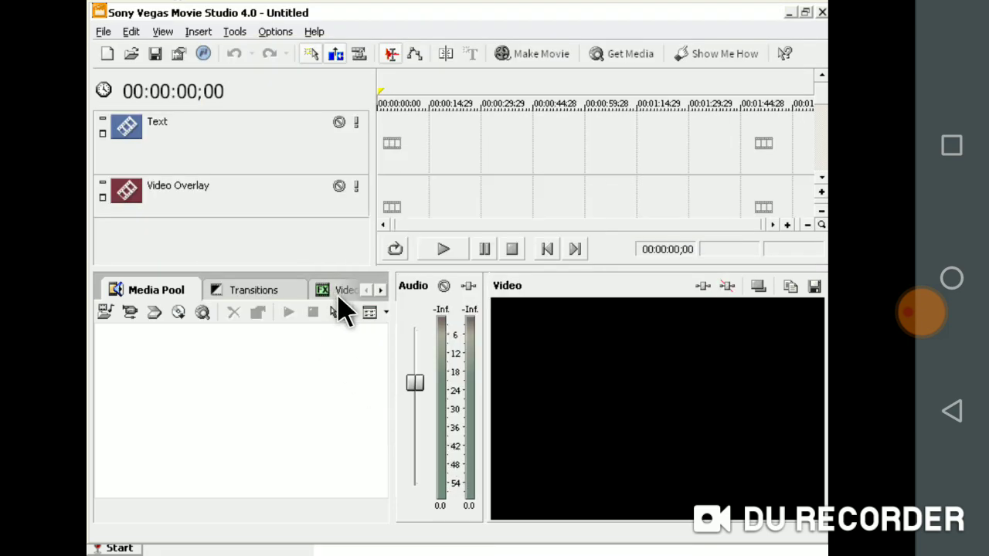
Browse the Video FX, Transitions and Text & Backdrops tabs, ending on Text presets
click(344, 290)
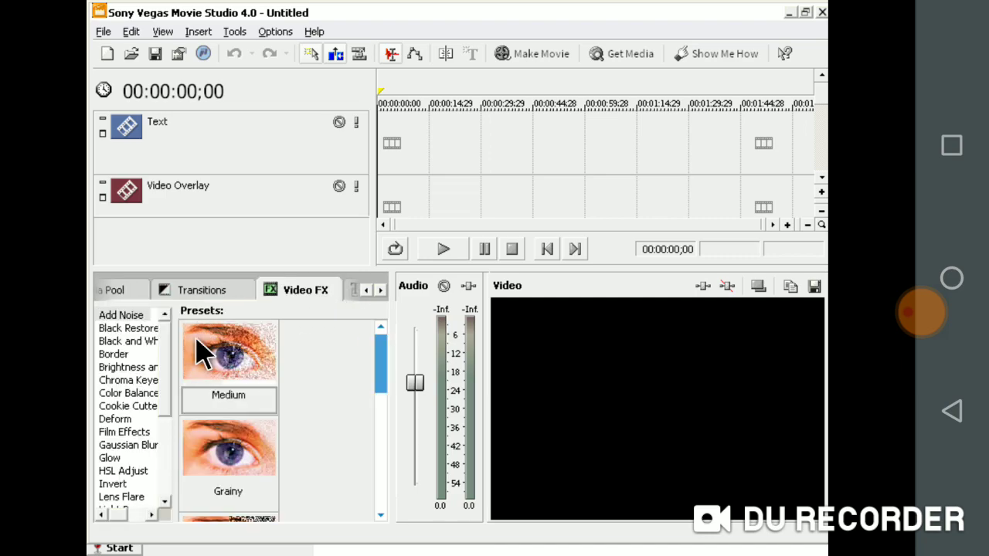
mouse_move(168, 483)
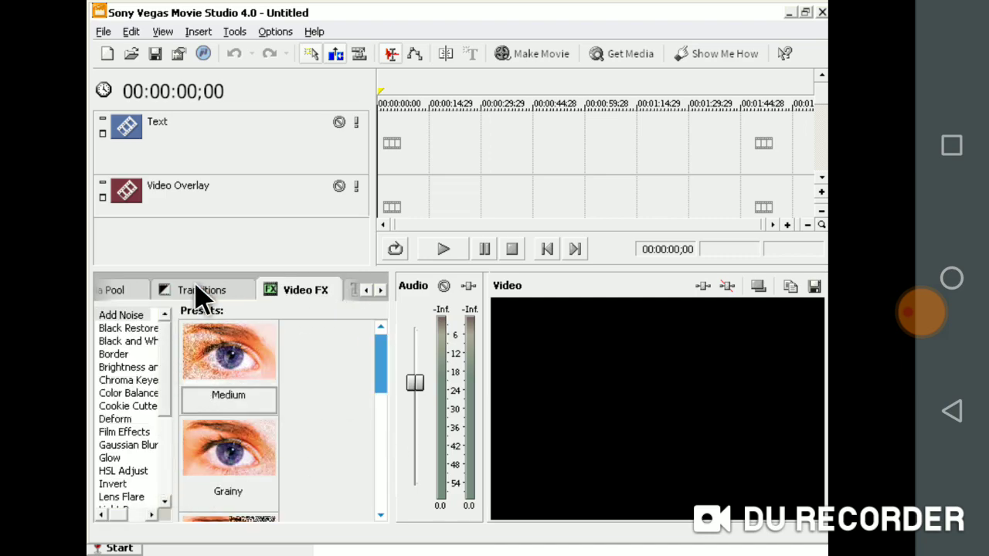
click(202, 290)
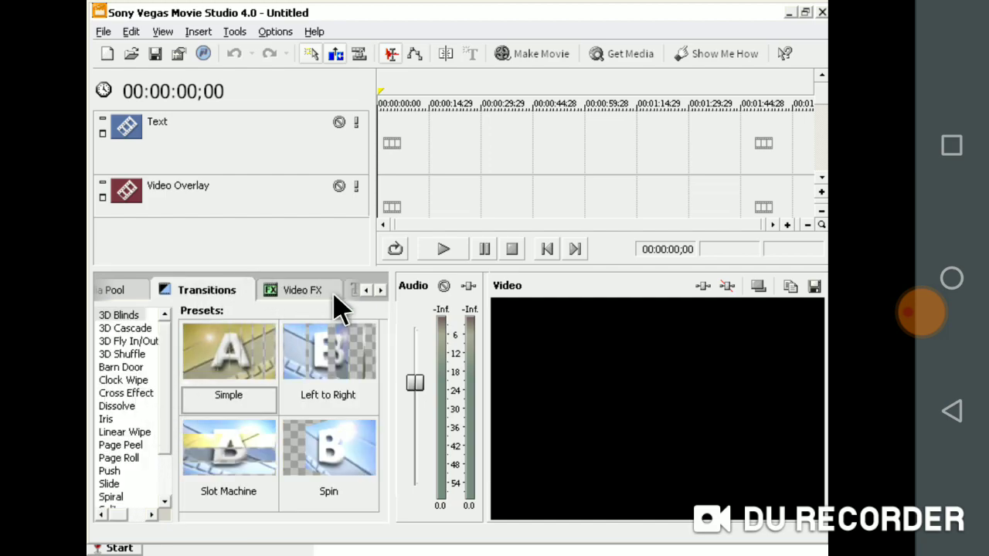
click(277, 290)
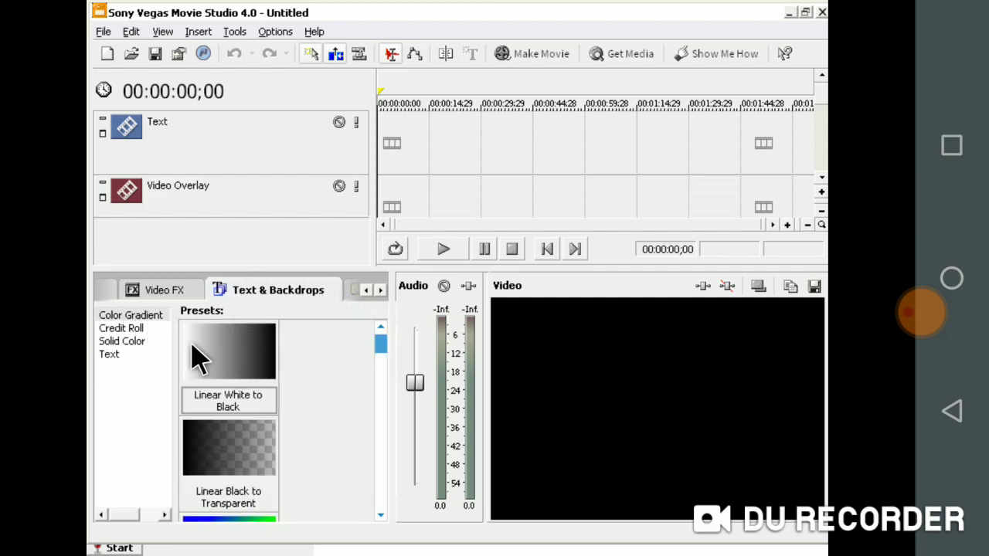
mouse_move(831, 23)
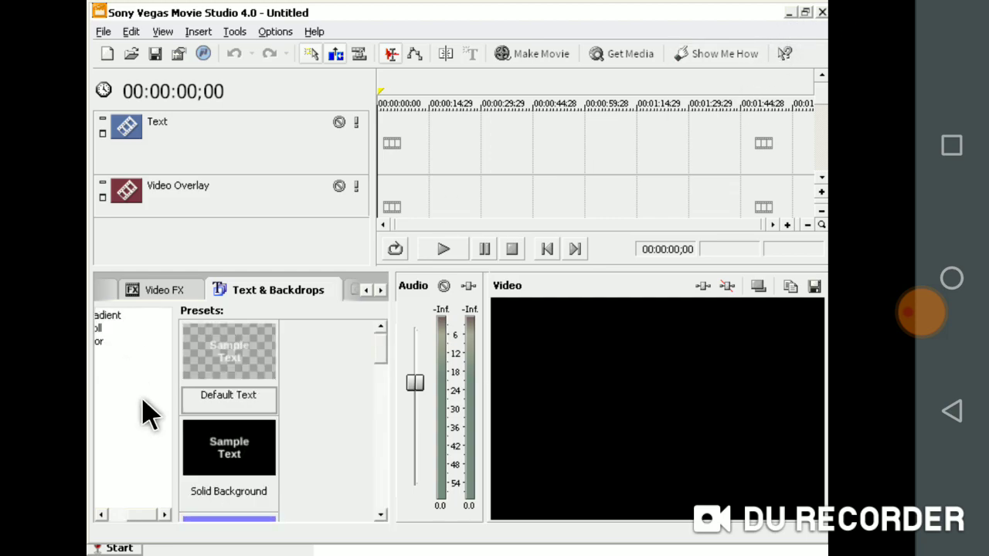
click(101, 514)
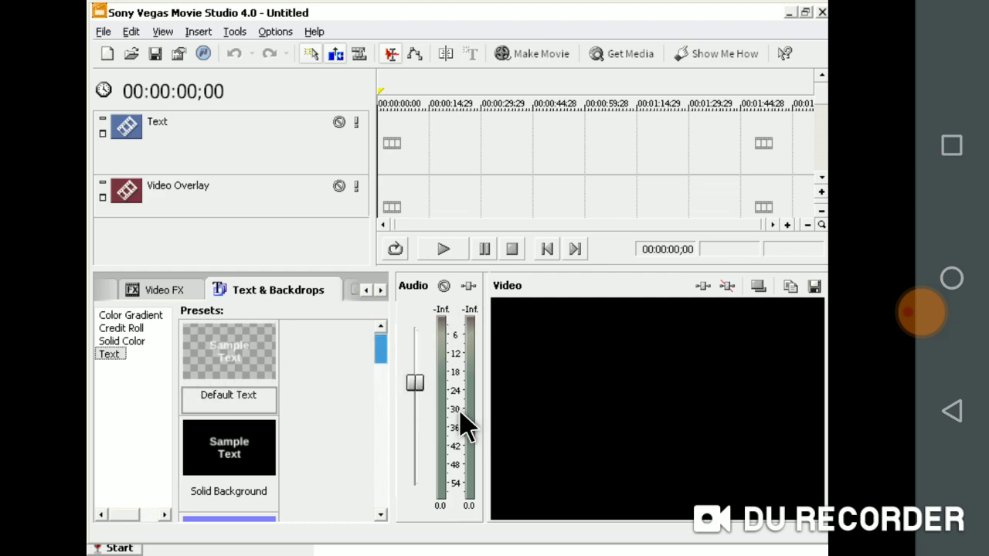
mouse_move(68, 429)
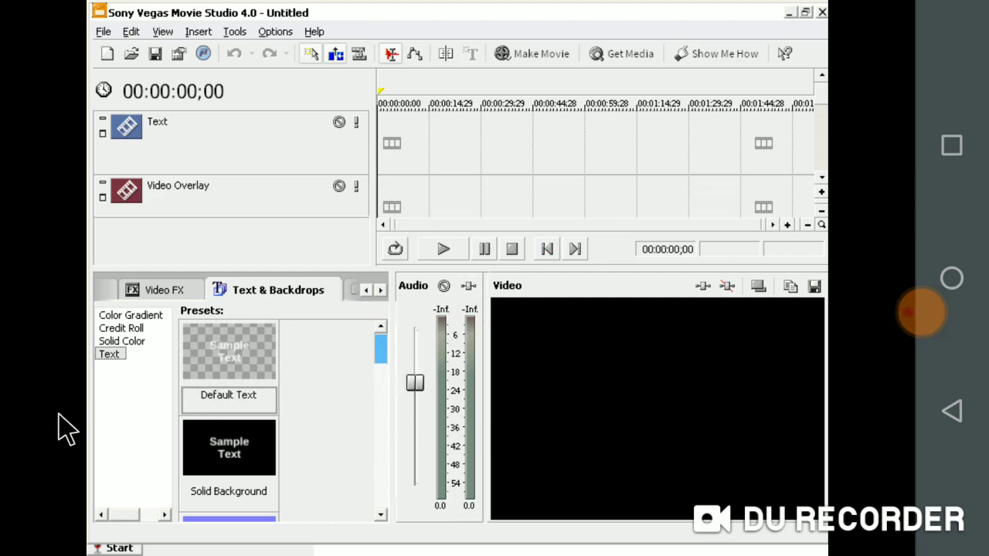
mouse_move(920, 325)
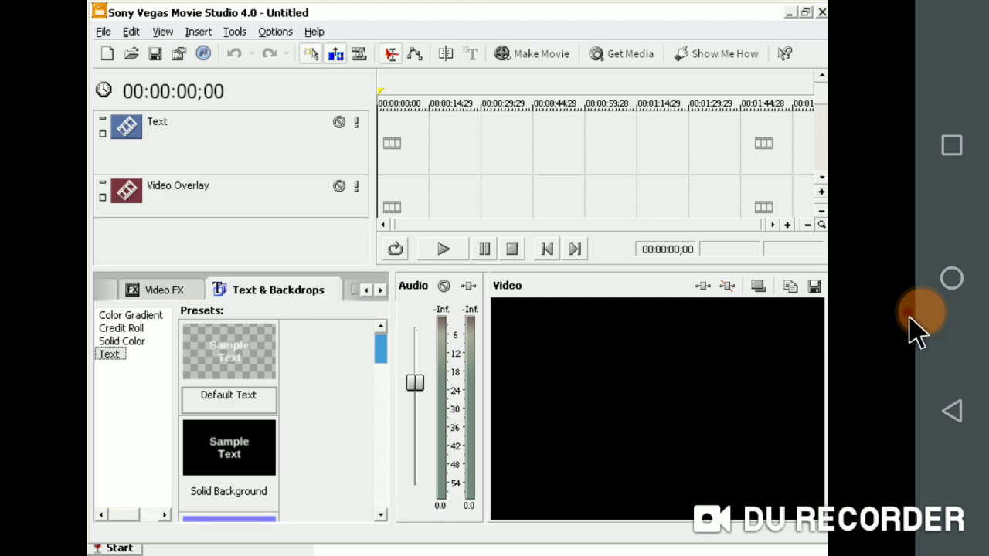
mouse_move(869, 317)
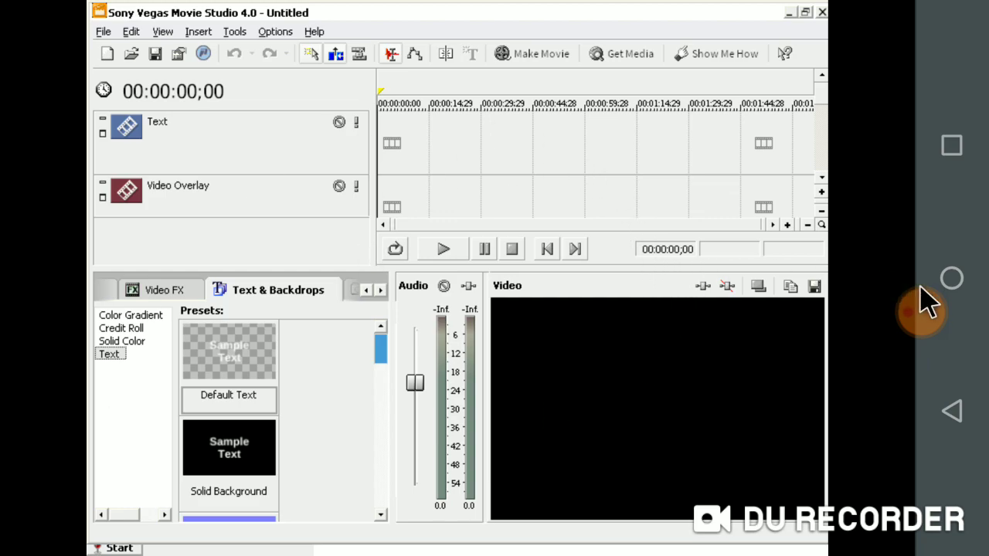
mouse_move(915, 317)
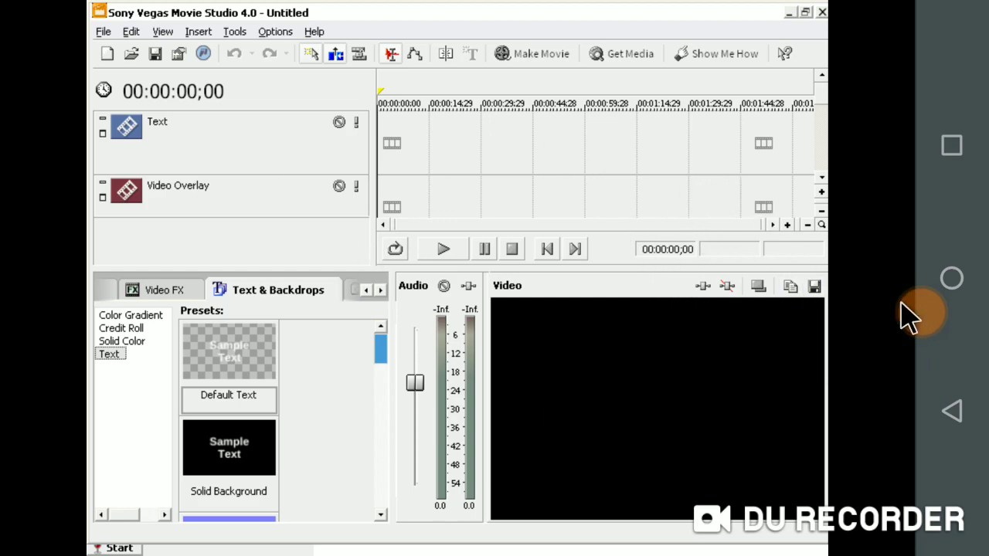